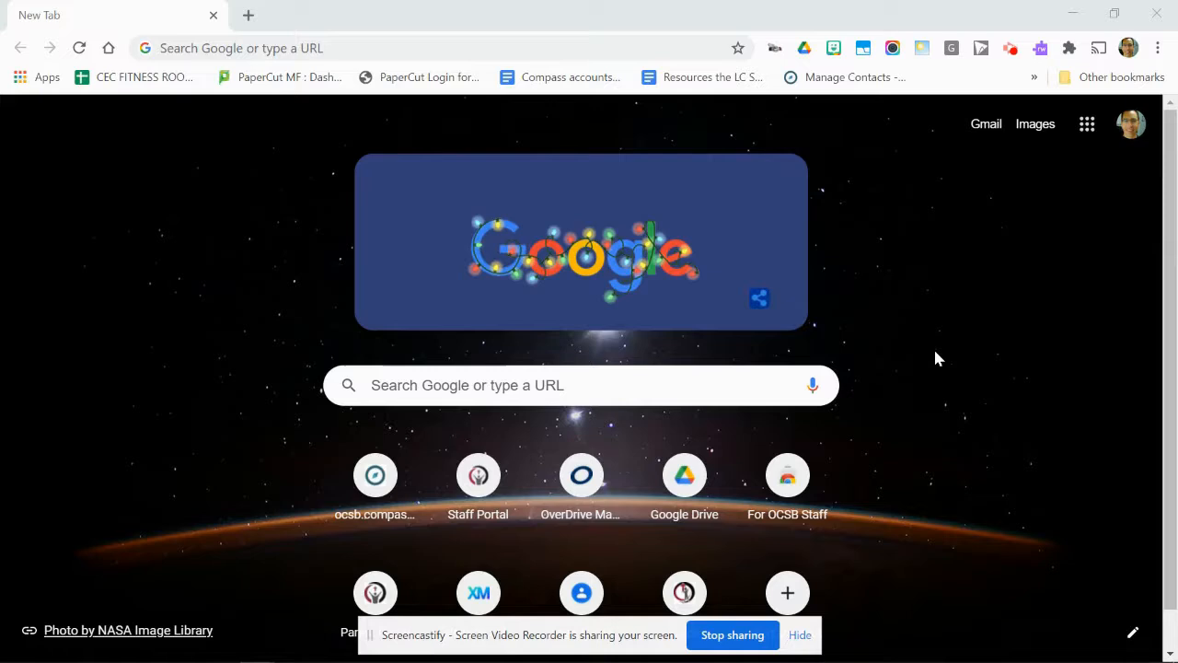
mouse_move(958, 215)
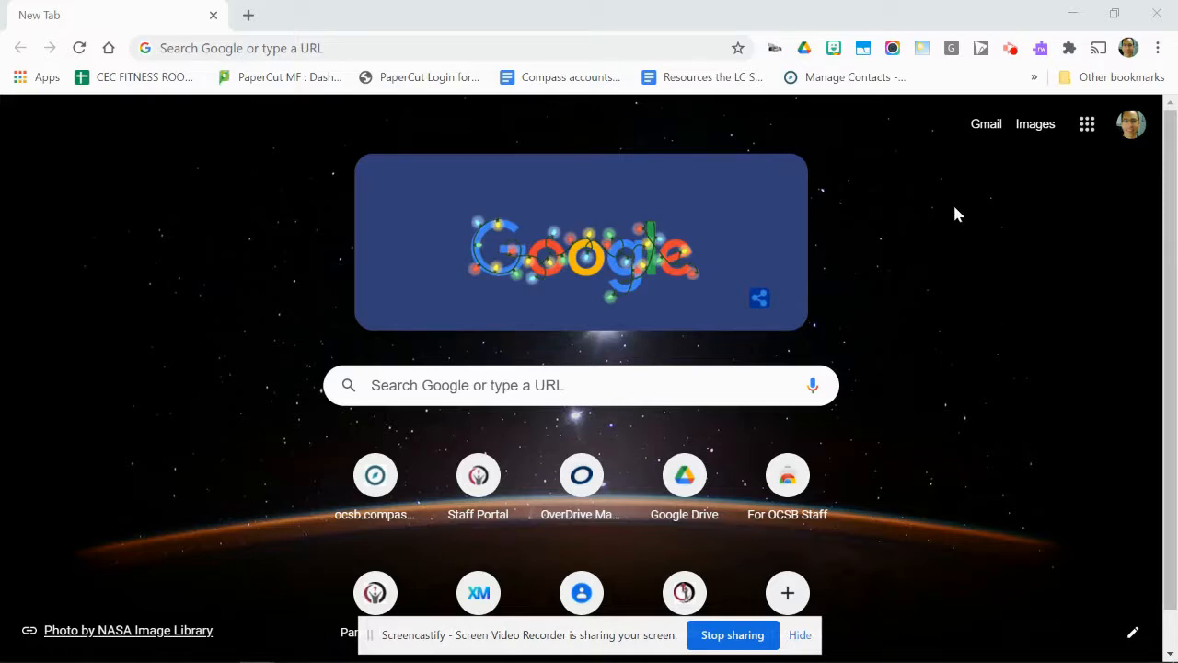
mouse_move(1099, 54)
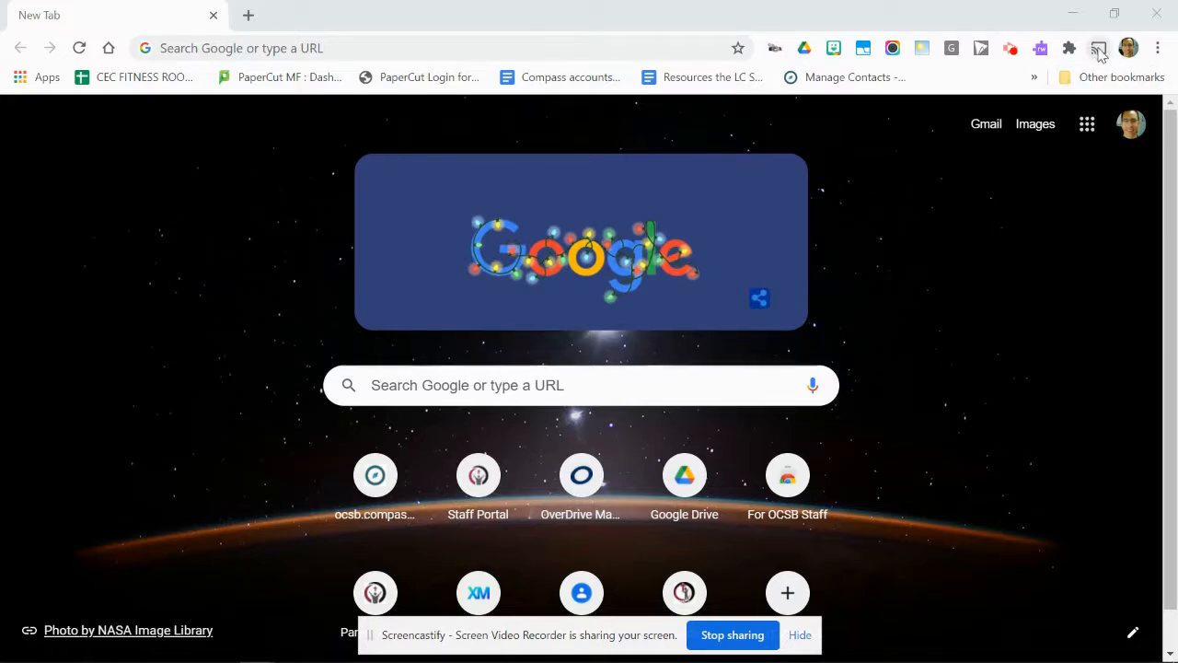
Step: Open the Cast dialog for this tab and set the source to Cast desktop
click(1097, 48)
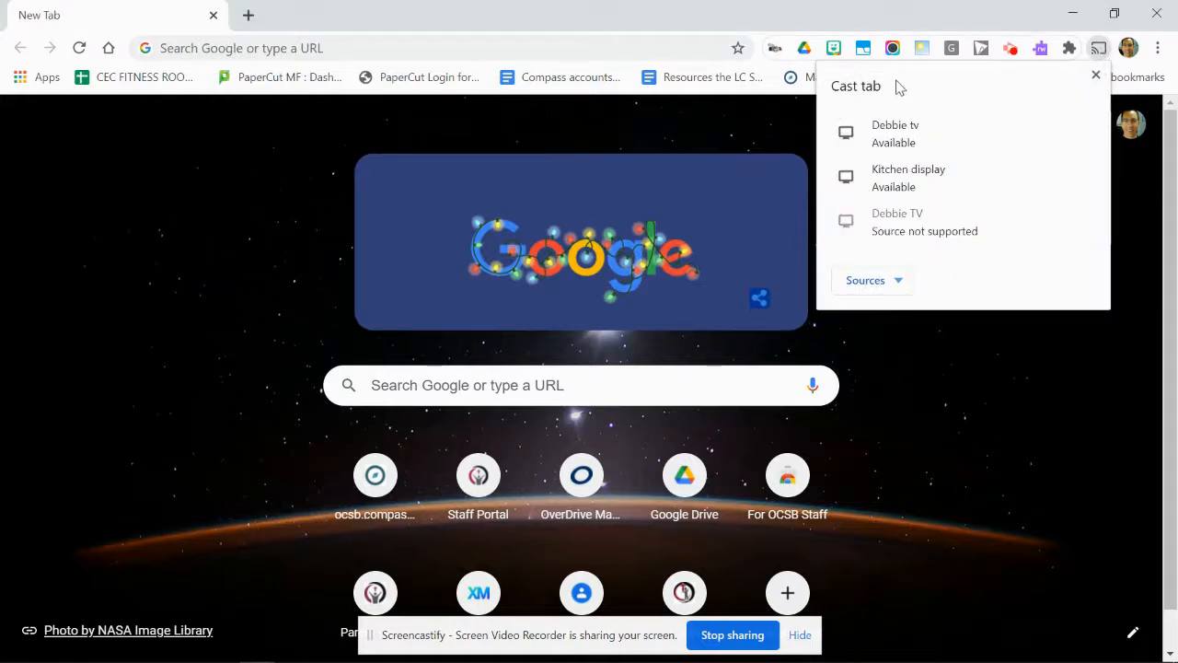
mouse_move(911, 276)
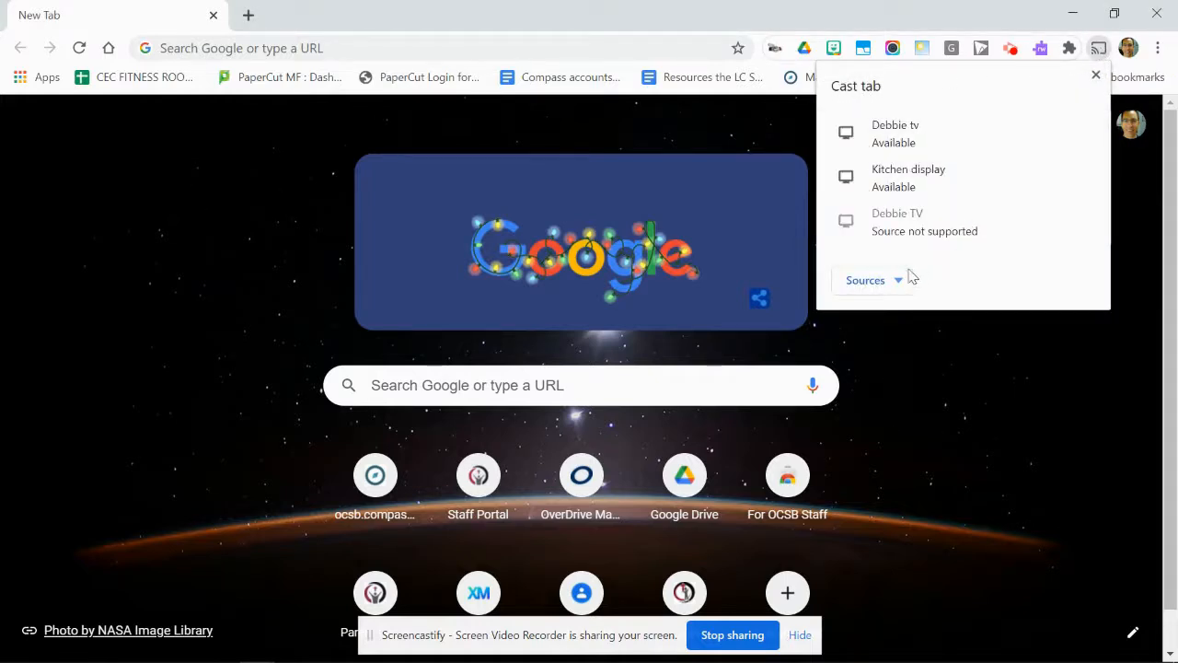
click(865, 280)
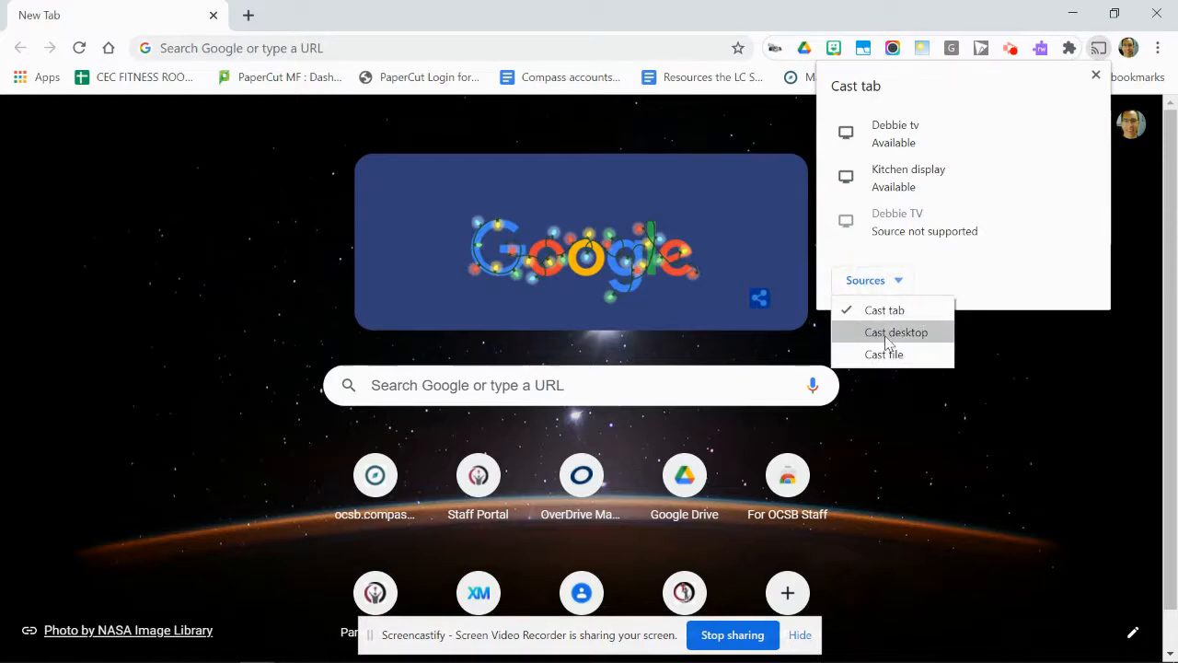
mouse_move(893, 299)
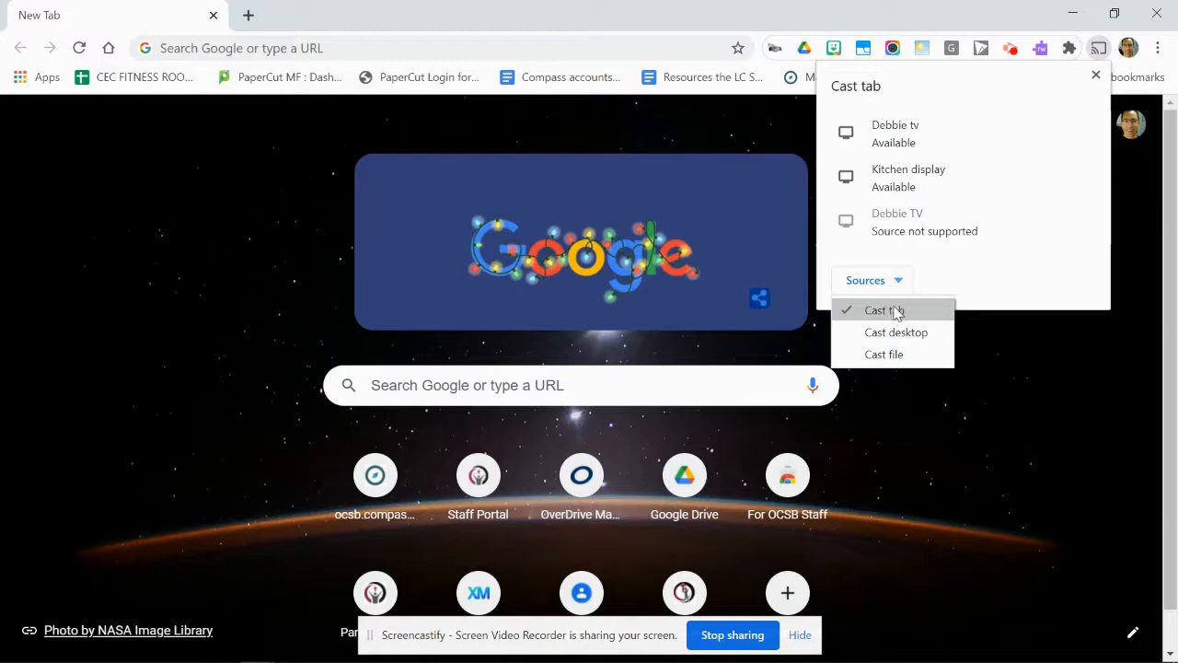
mouse_move(895, 332)
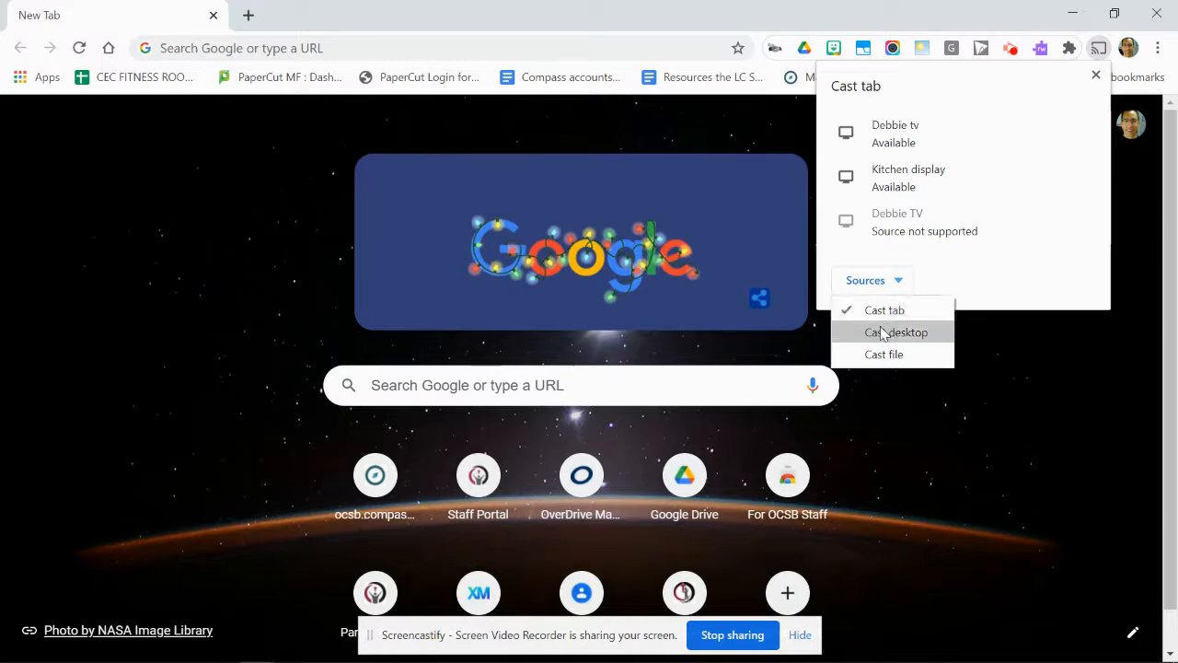
click(896, 333)
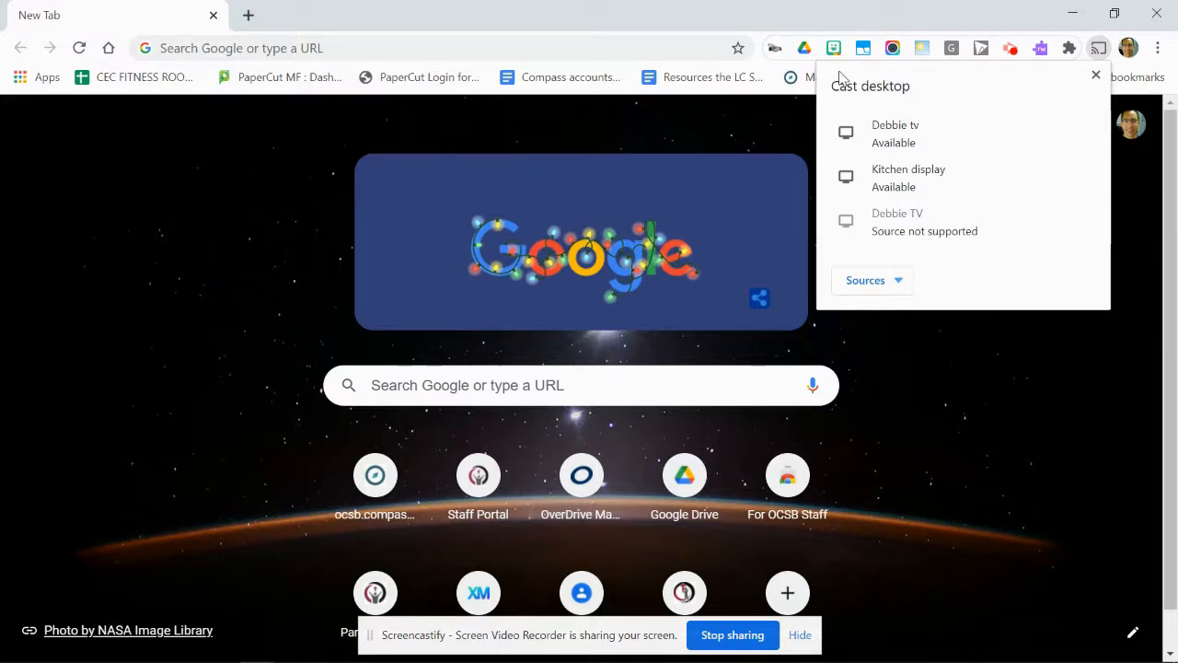
mouse_move(902, 248)
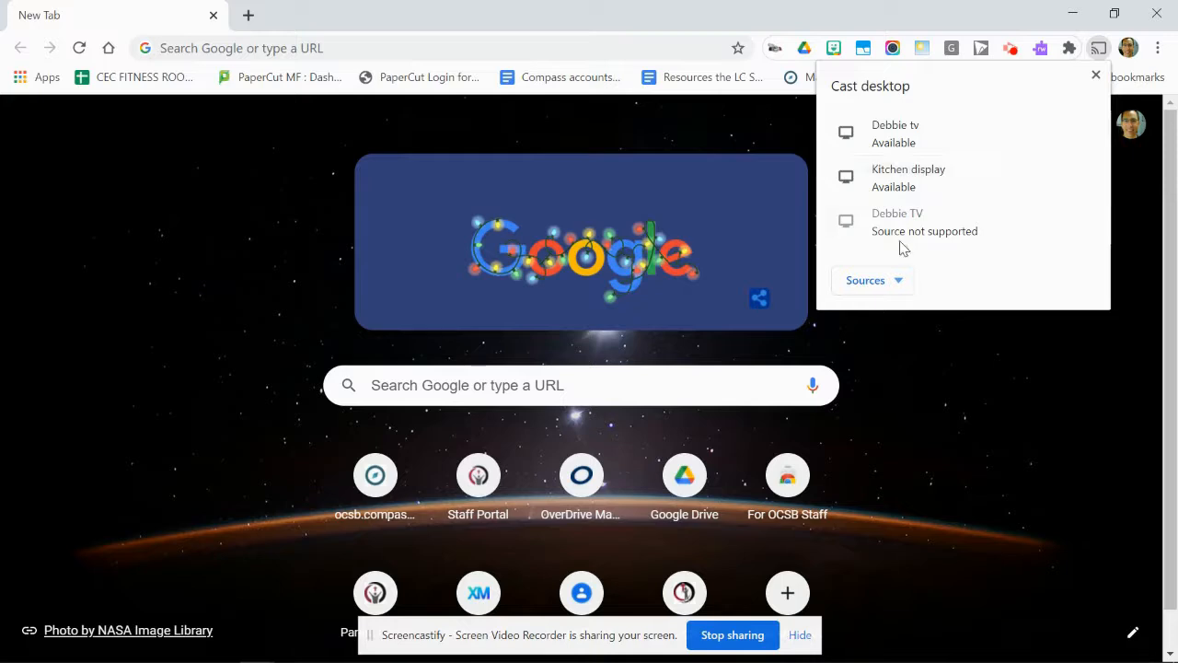
mouse_move(912, 246)
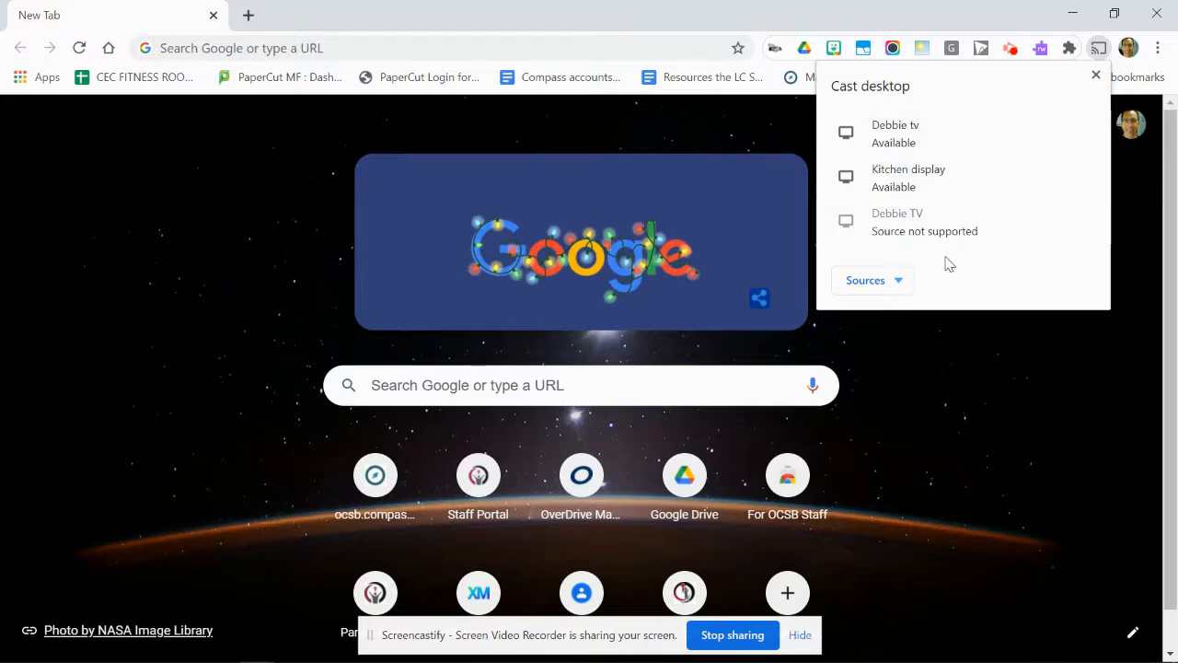
mouse_move(1022, 108)
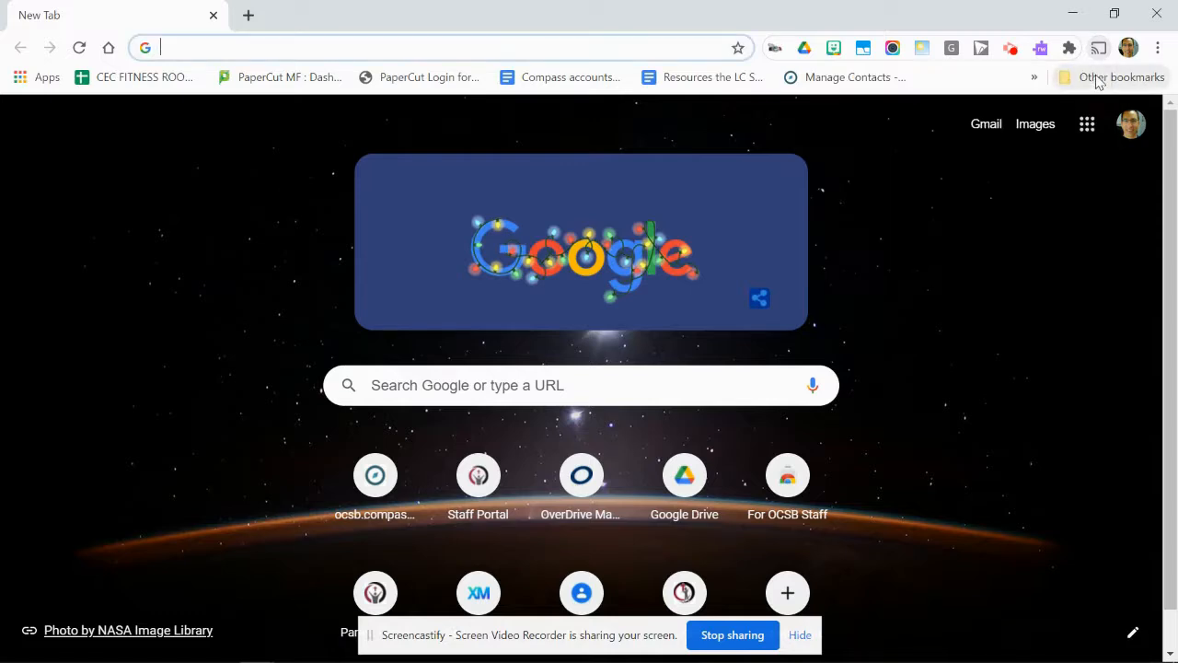
Step: Reopen Cast from Chrome's main menu and switch the source back to Cast desktop
click(1157, 48)
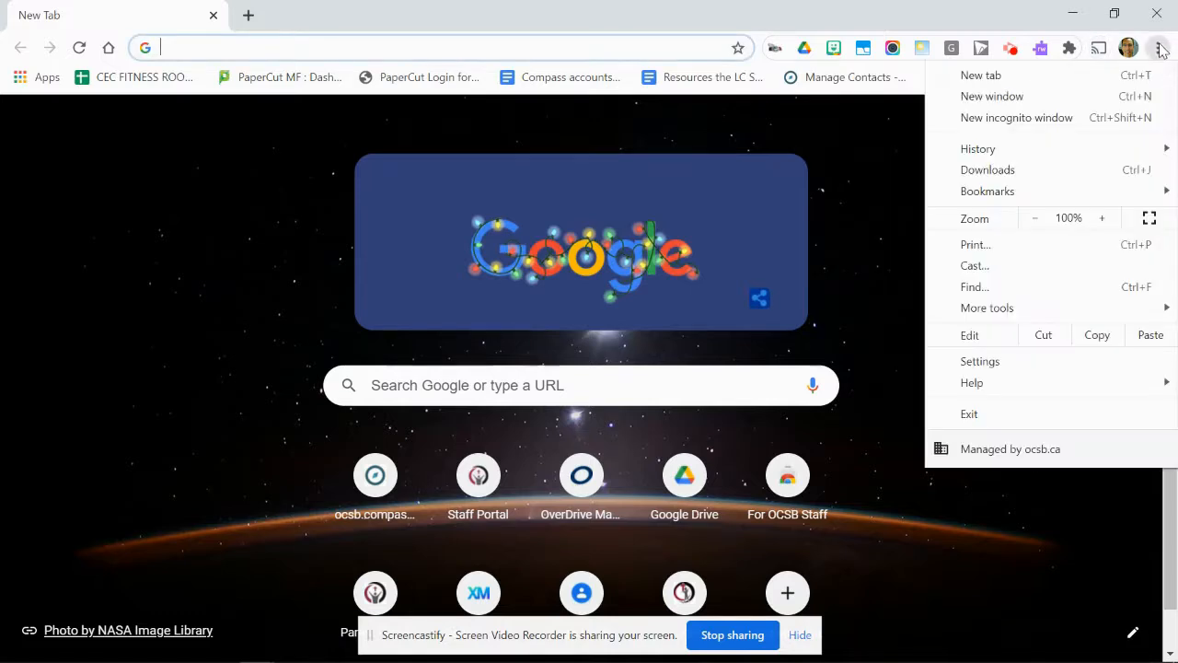
mouse_move(974, 265)
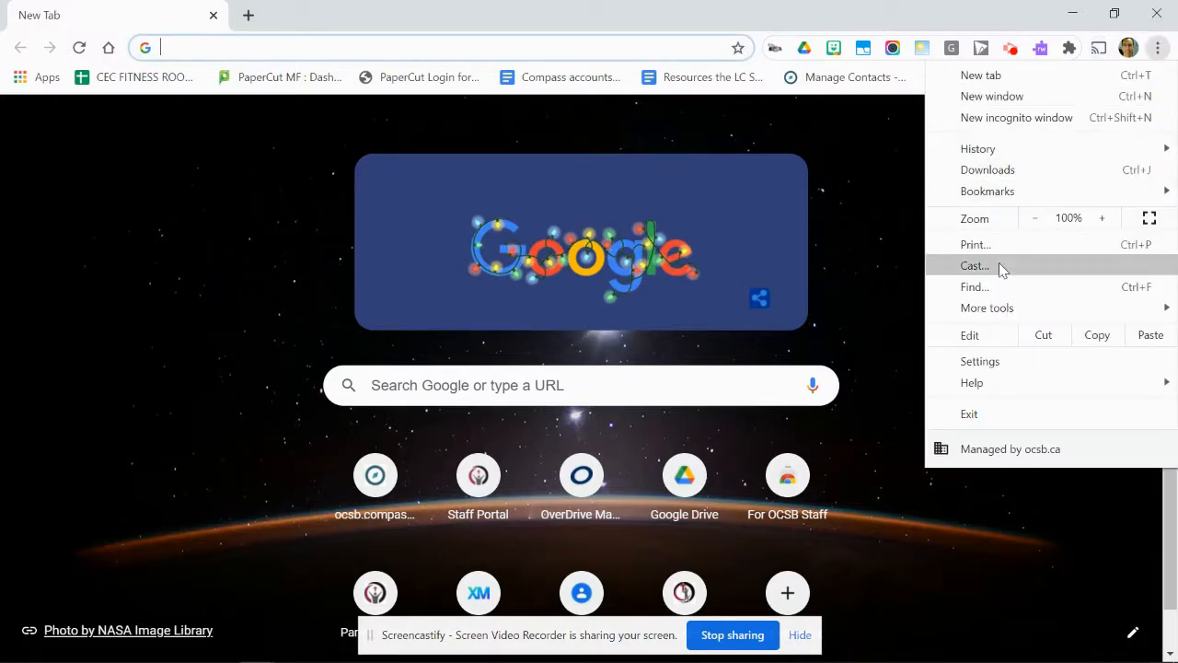
click(973, 265)
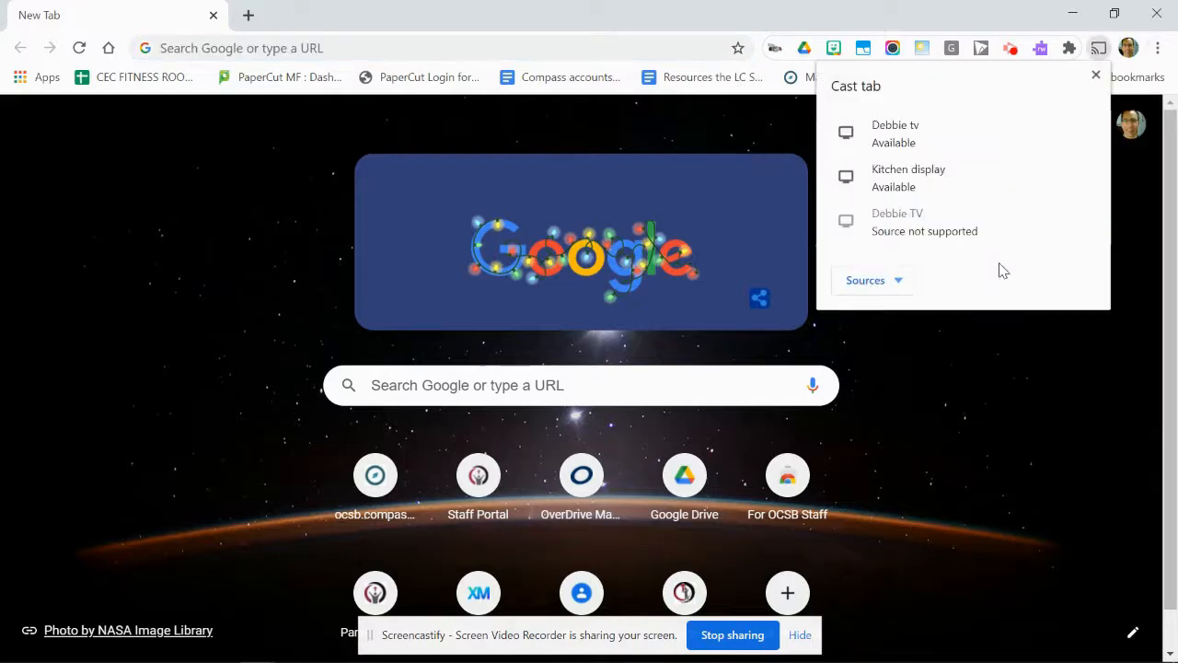
mouse_move(943, 262)
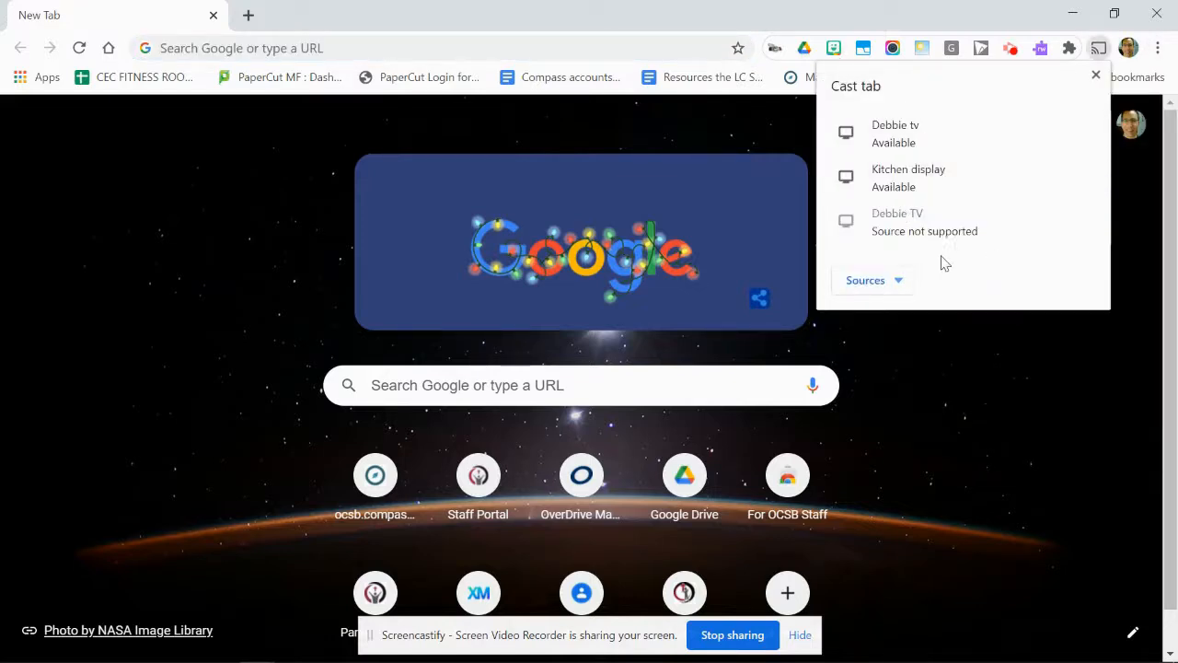
click(865, 280)
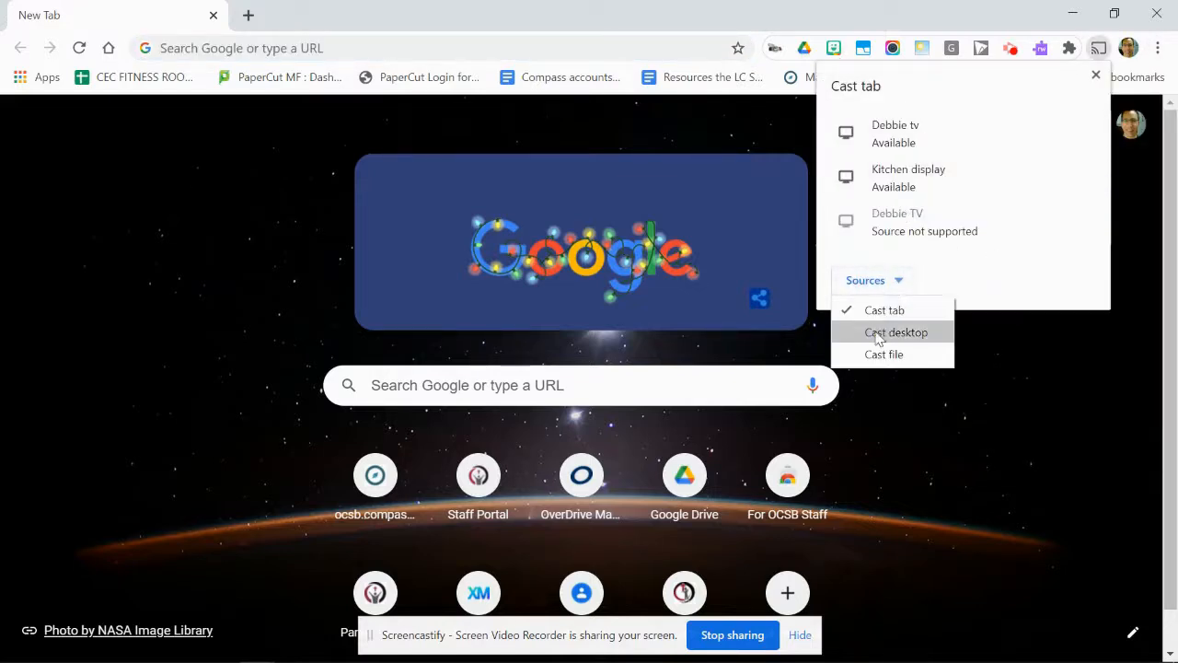
click(896, 332)
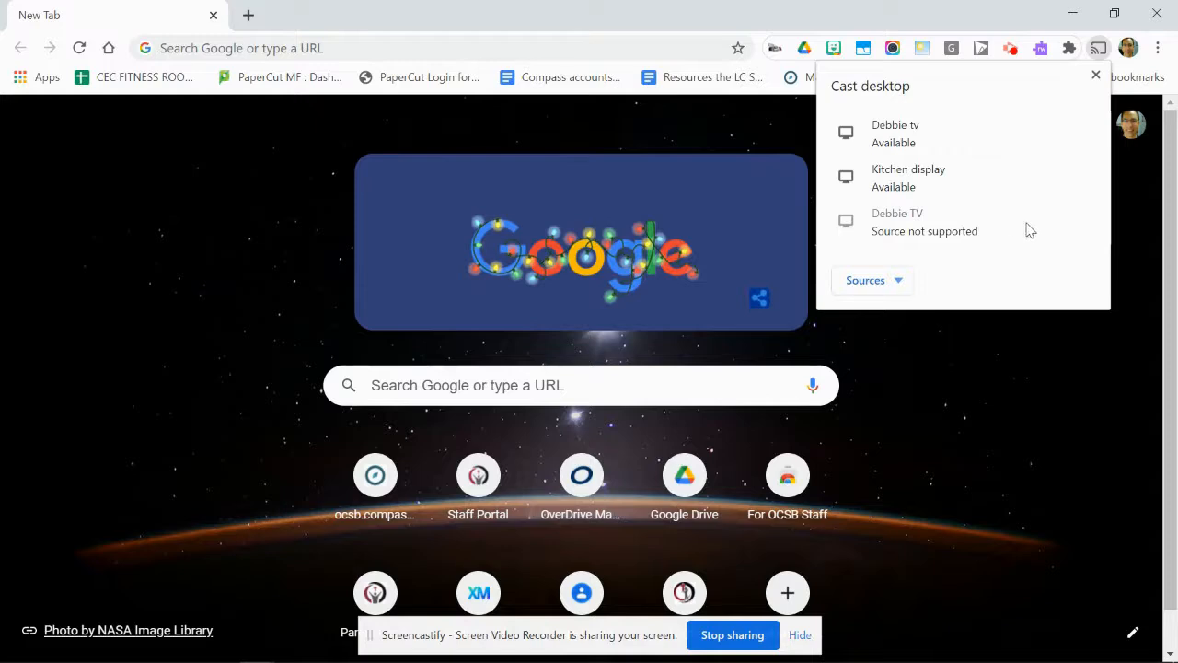
mouse_move(903, 216)
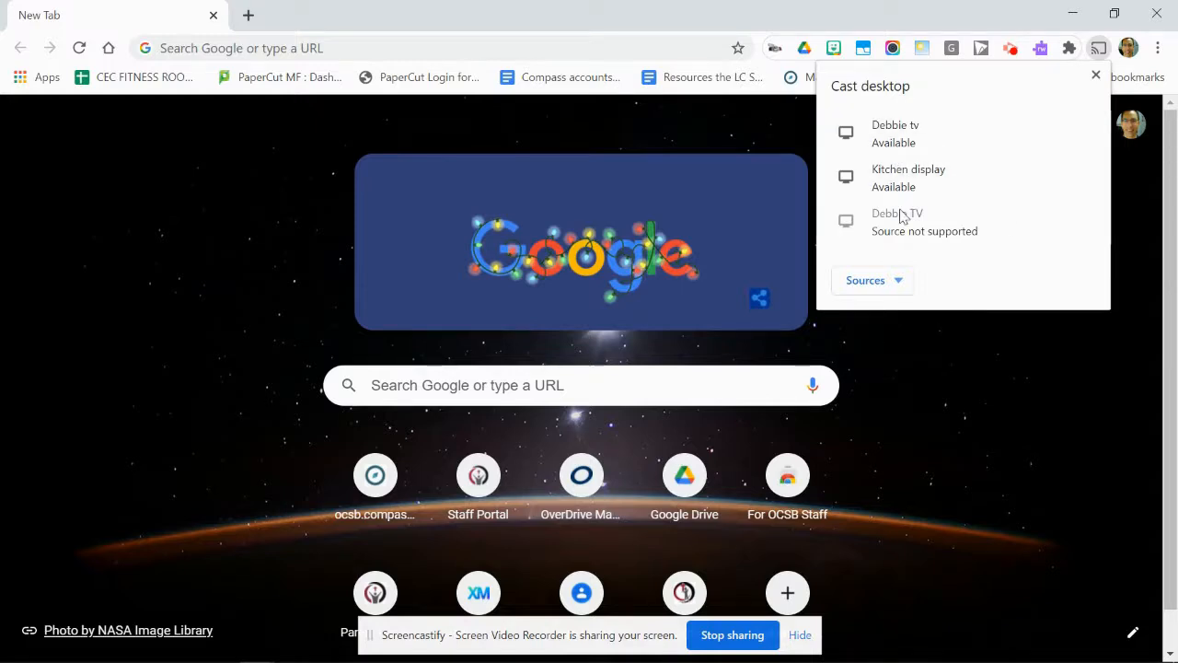
mouse_move(978, 284)
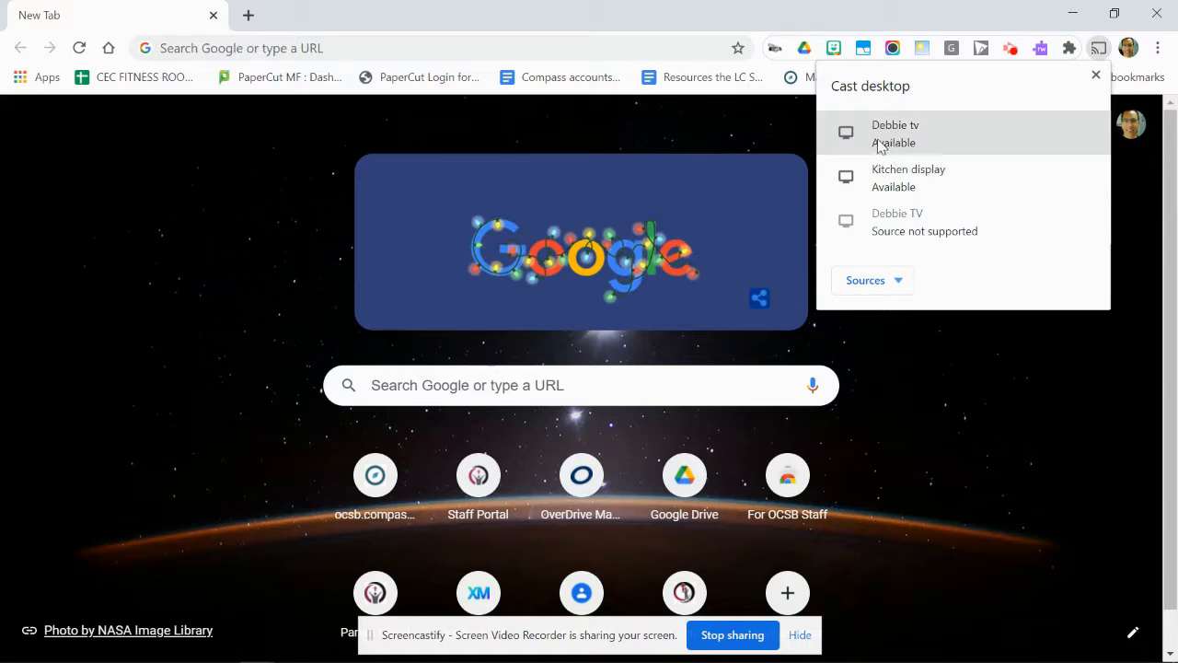
mouse_move(883, 147)
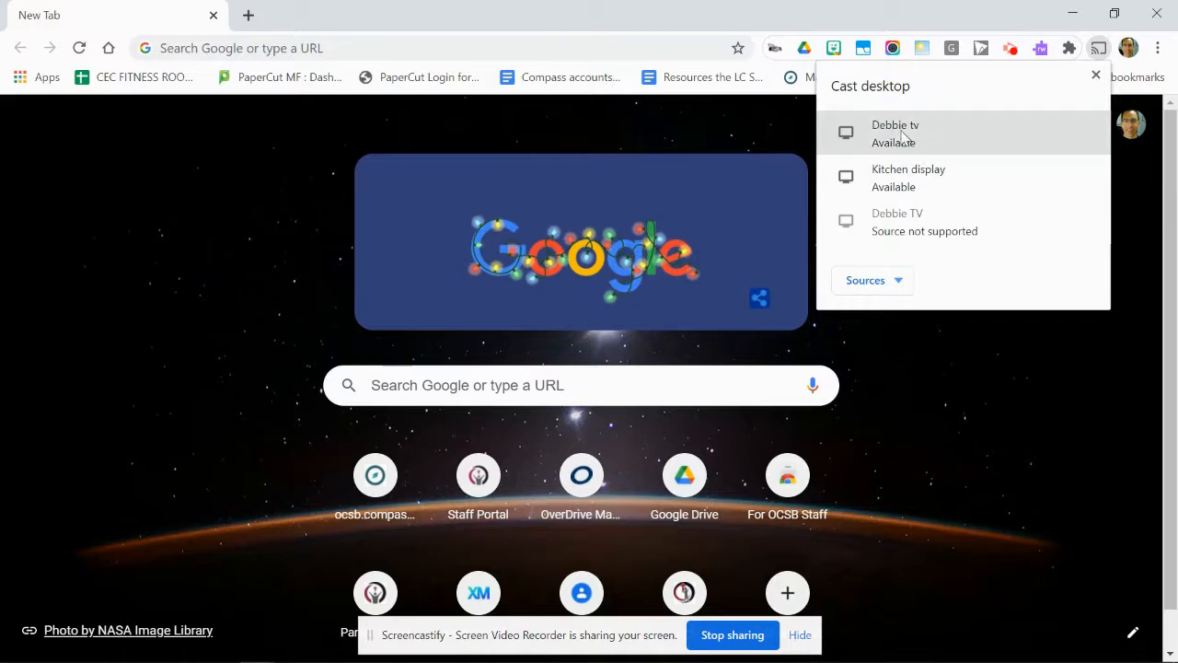
mouse_move(906, 138)
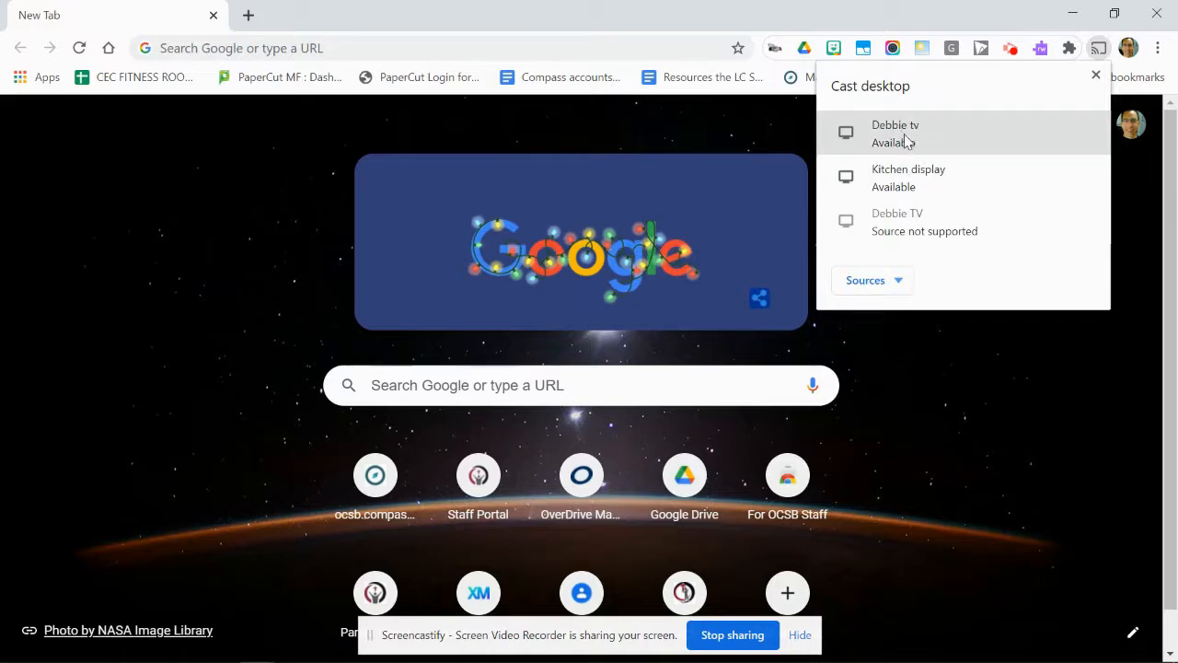